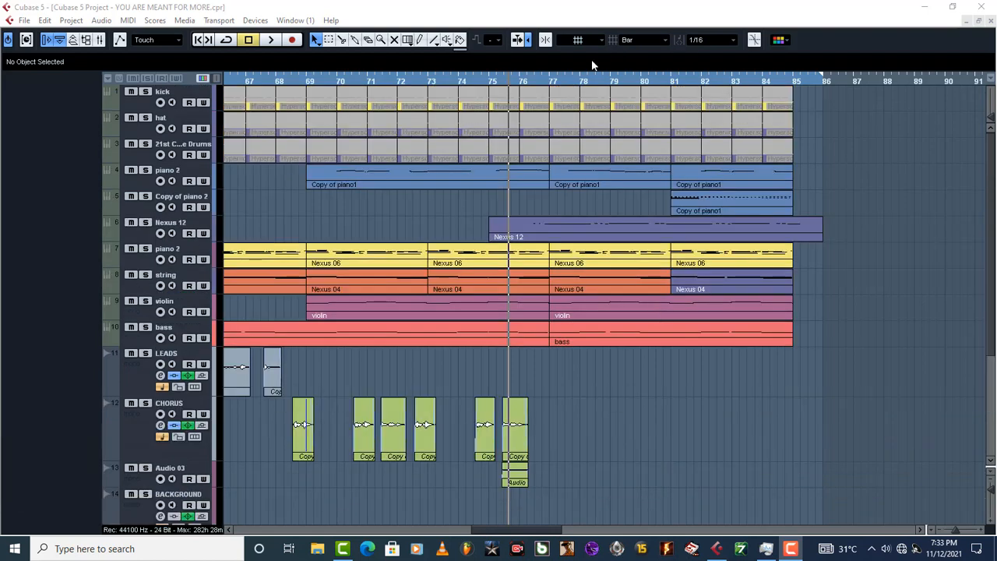
mouse_move(699, 148)
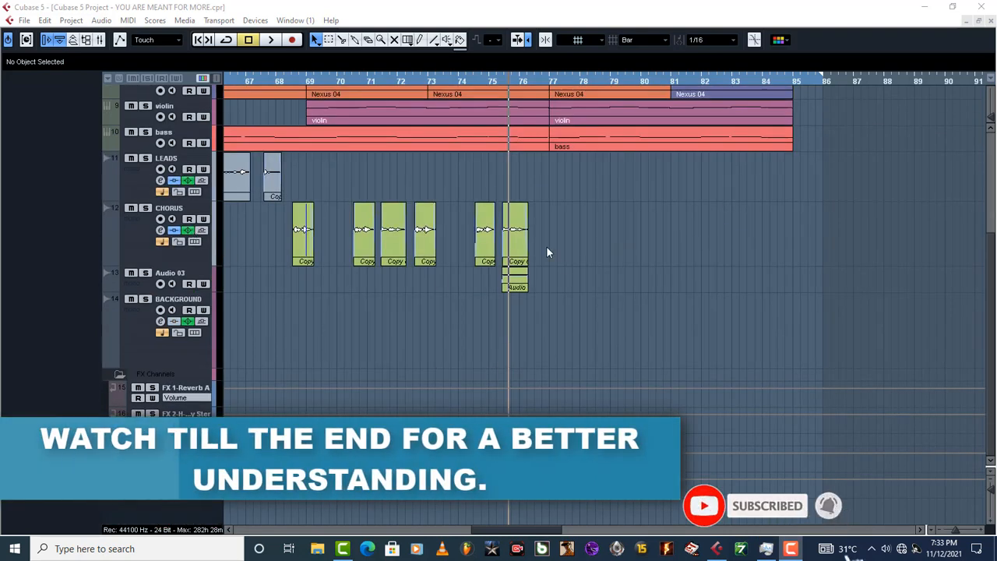
mouse_move(638, 210)
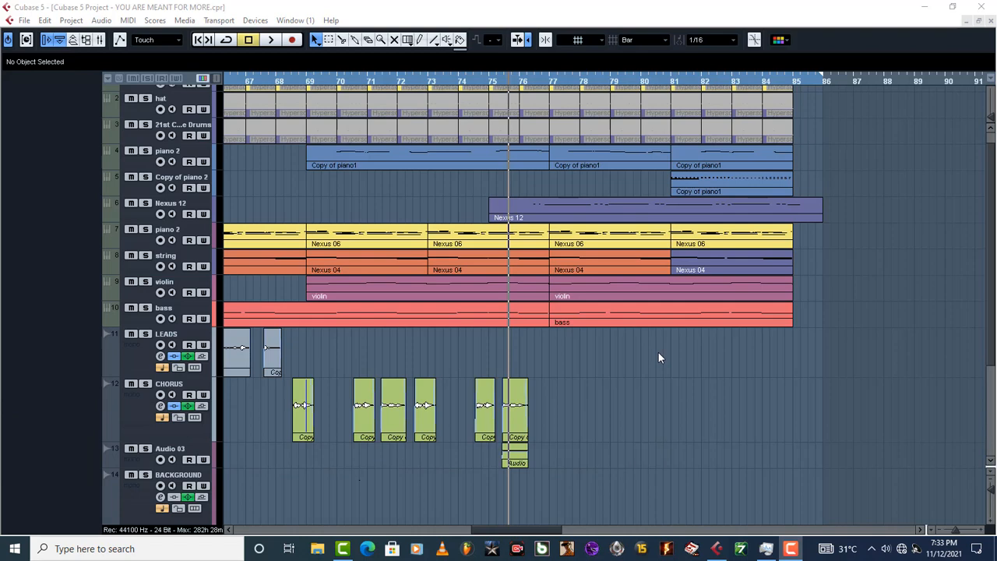
Browse the File, Edit and export menus looking for a way to fade the whole mix
left_click(24, 20)
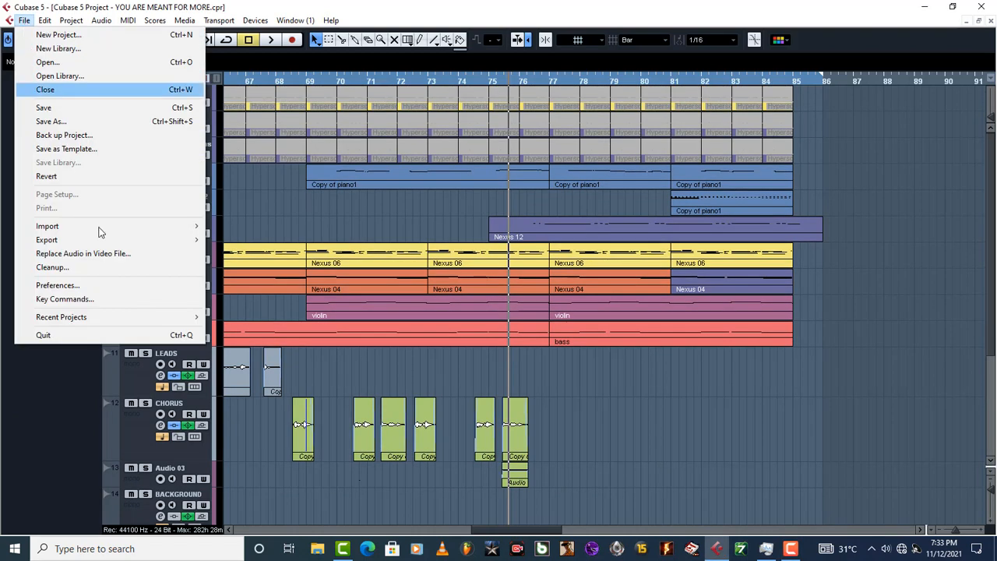
left_click(45, 20)
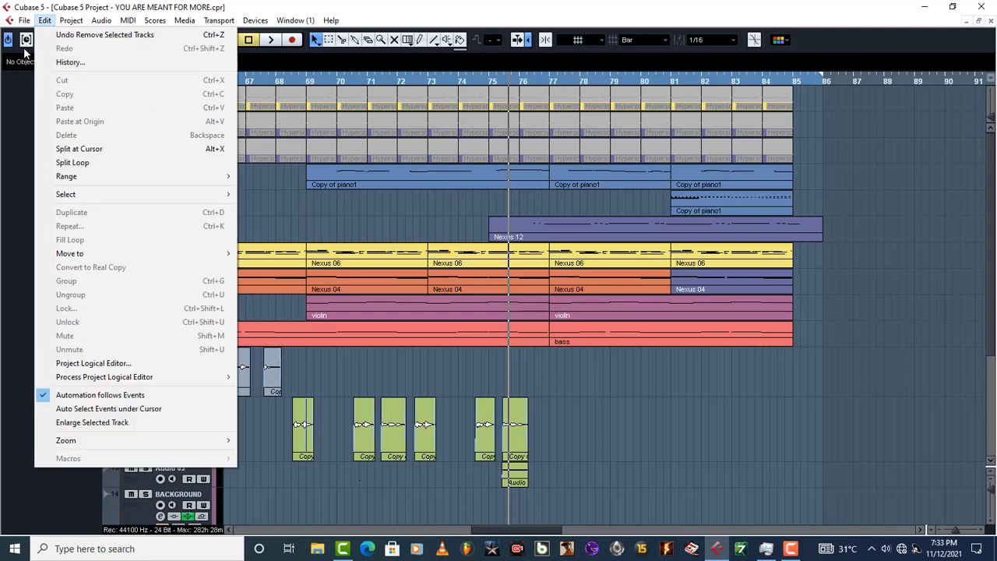
left_click(24, 21)
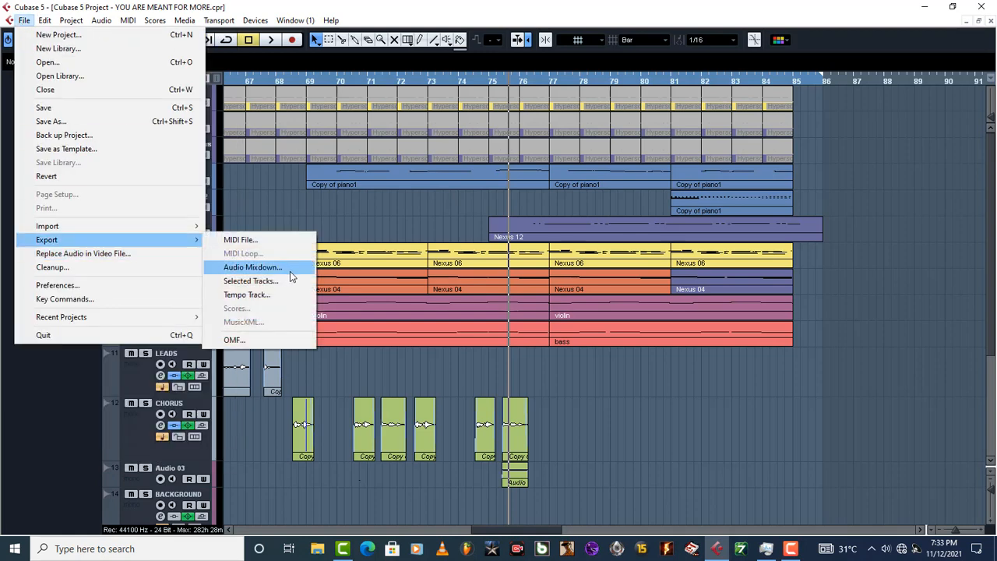
mouse_move(450, 211)
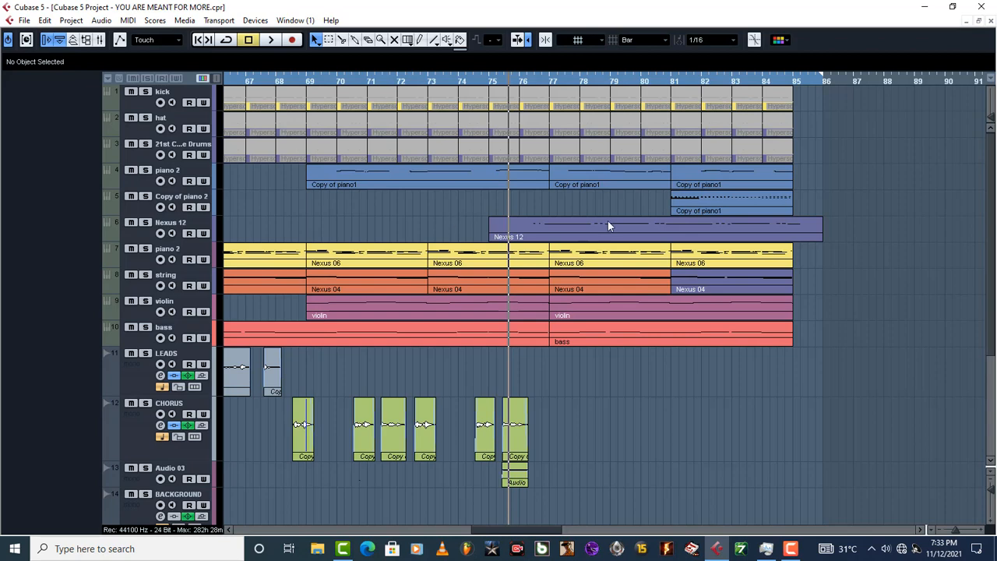
mouse_move(535, 457)
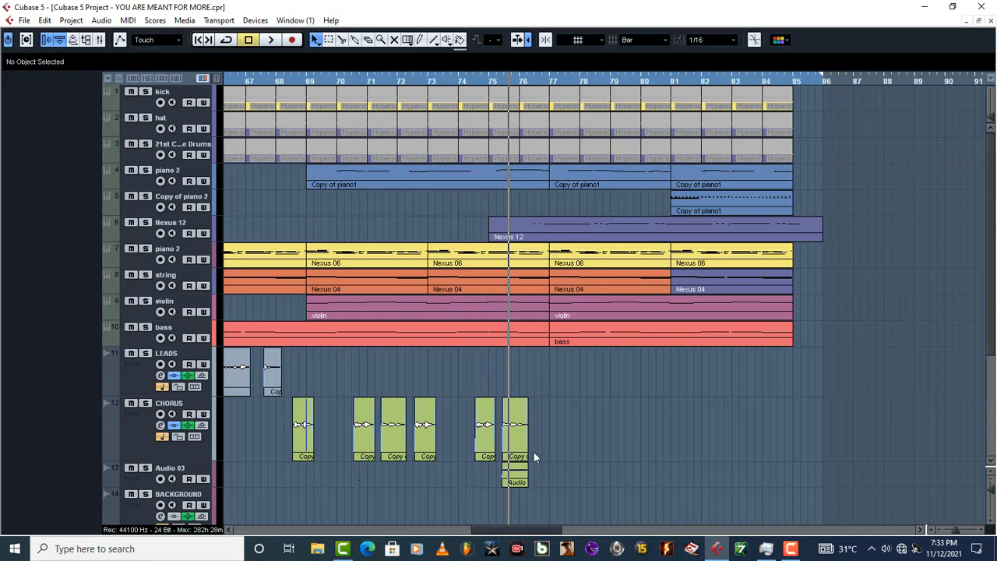
Inspect the last CHORUS clip's waveform and the audio processing commands, then play the song
left_click(516, 425)
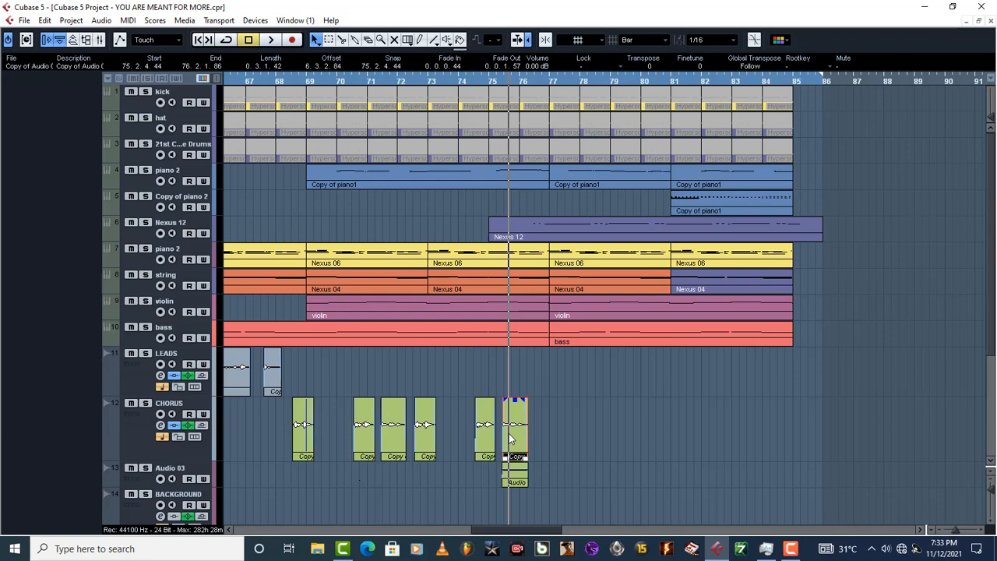
double_click(517, 436)
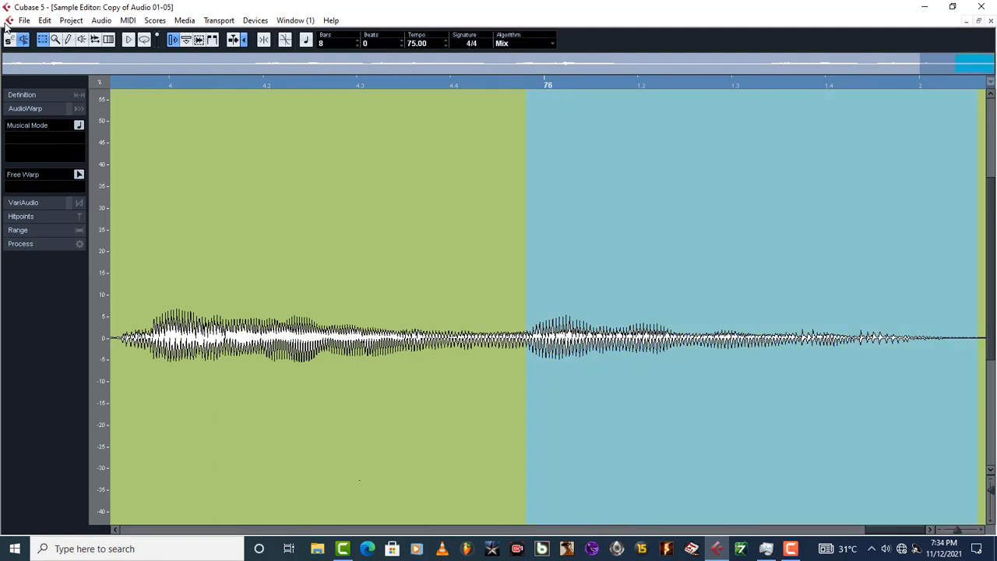
left_click(100, 19)
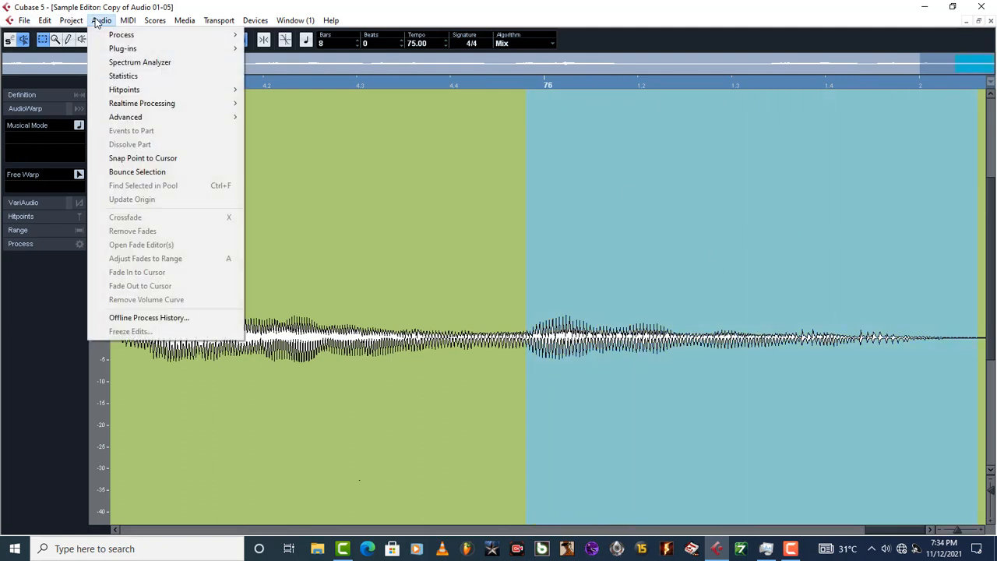
mouse_move(121, 34)
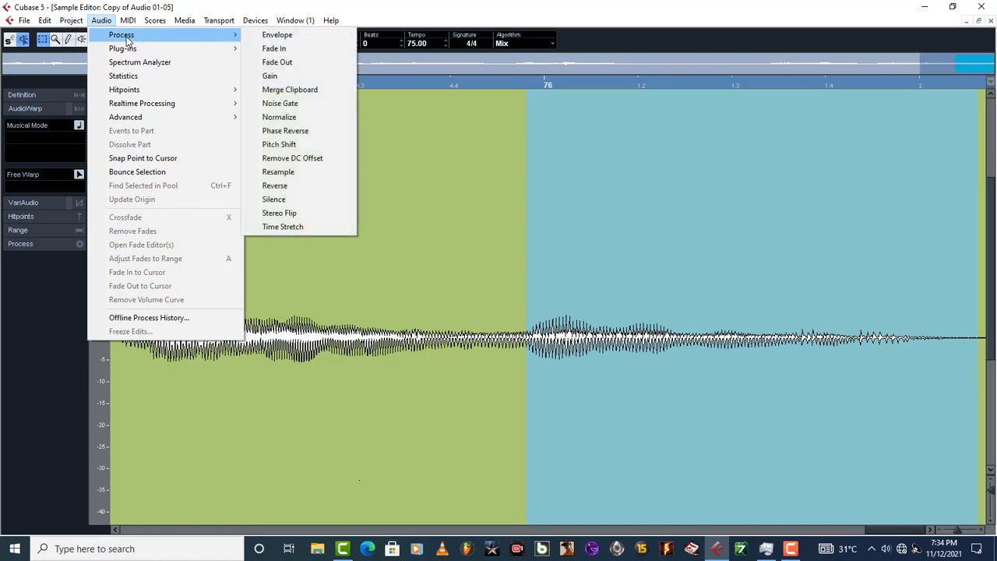
mouse_move(639, 236)
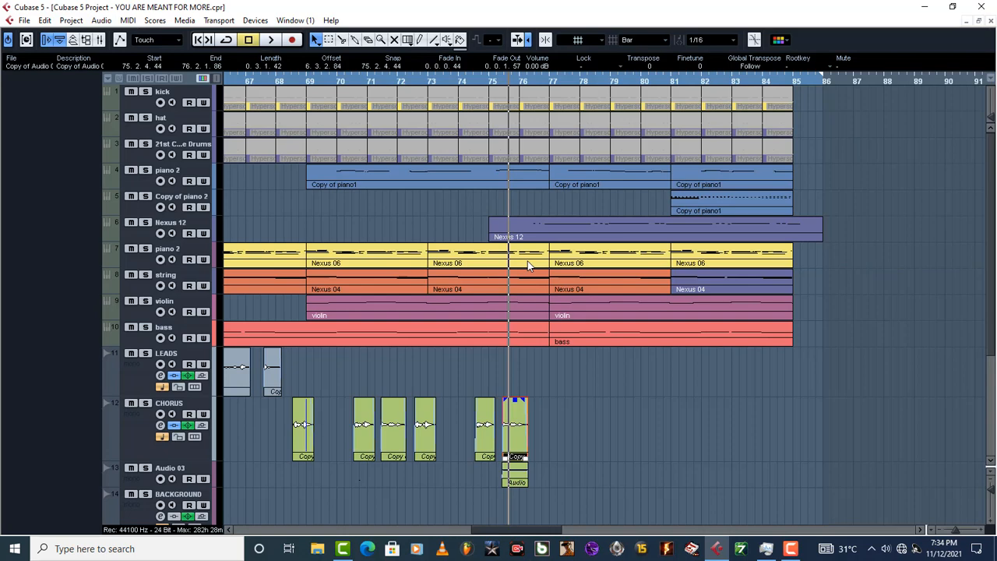
mouse_move(608, 239)
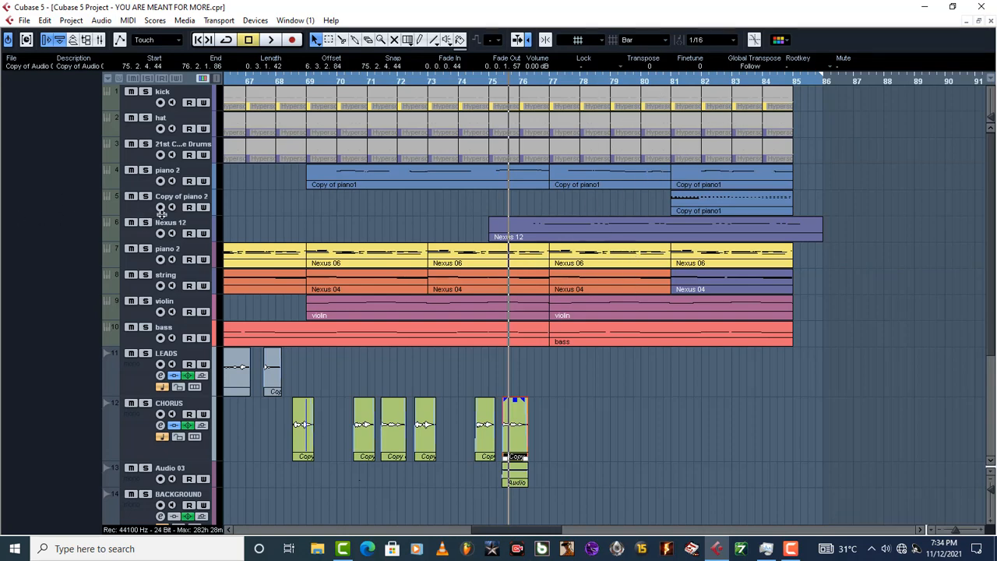
left_click(270, 40)
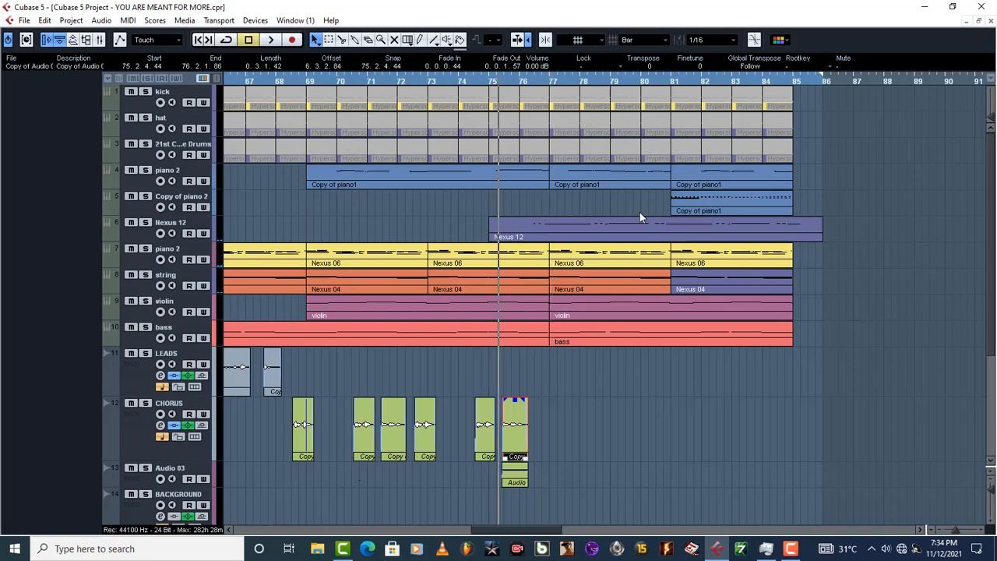
mouse_move(662, 204)
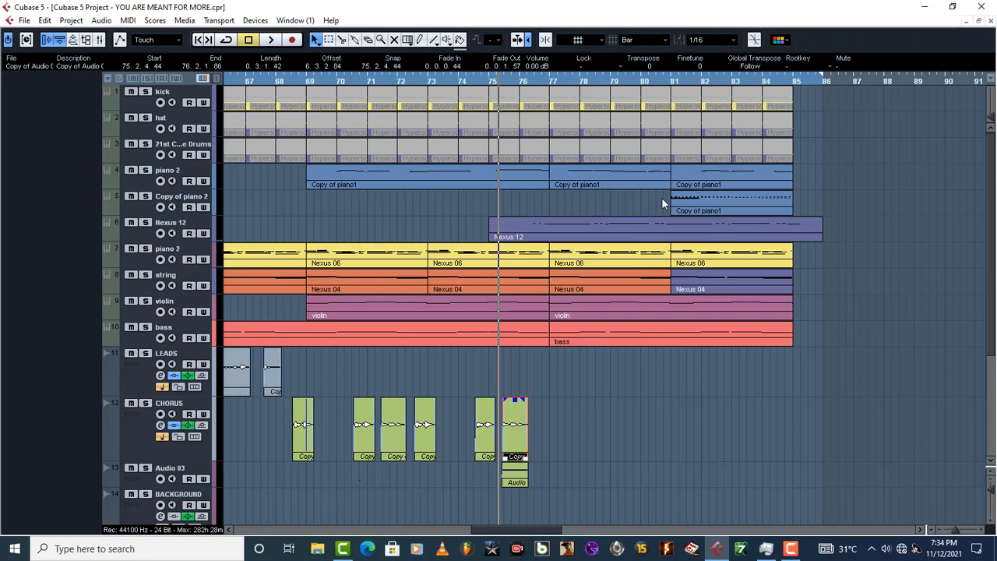
mouse_move(465, 292)
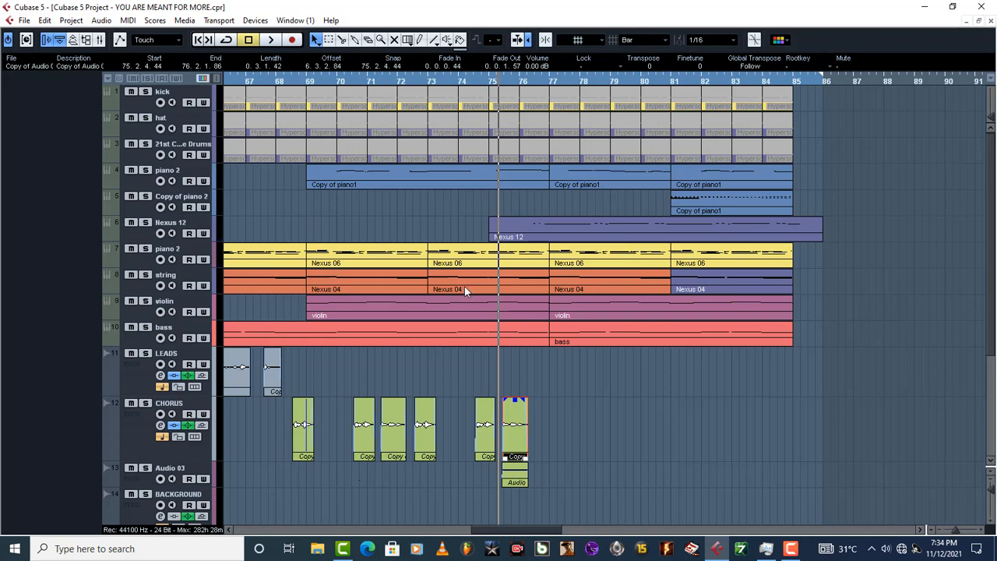
mouse_move(93, 45)
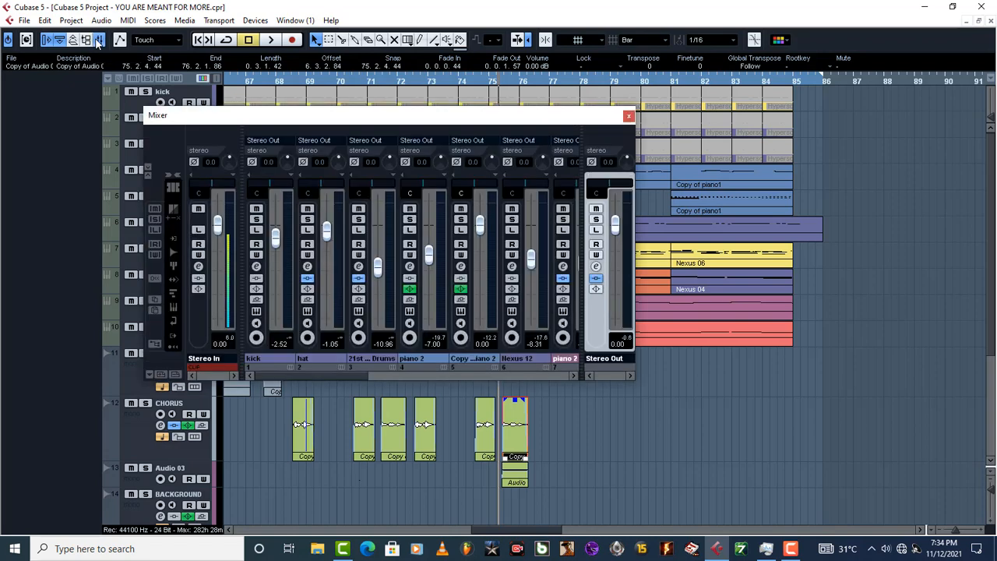
mouse_move(594, 326)
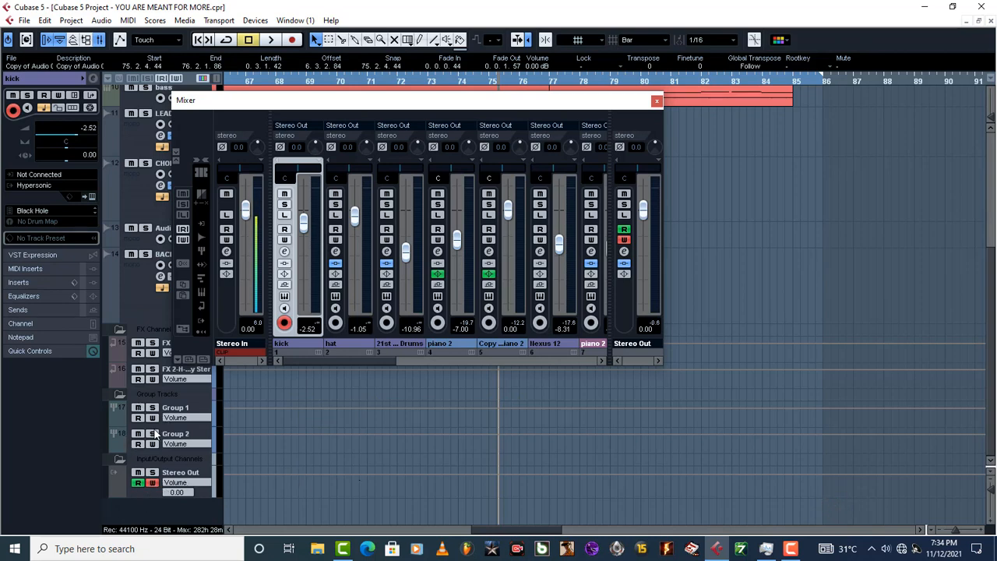
Close the Mixer window to return to the Project window
left_click(657, 101)
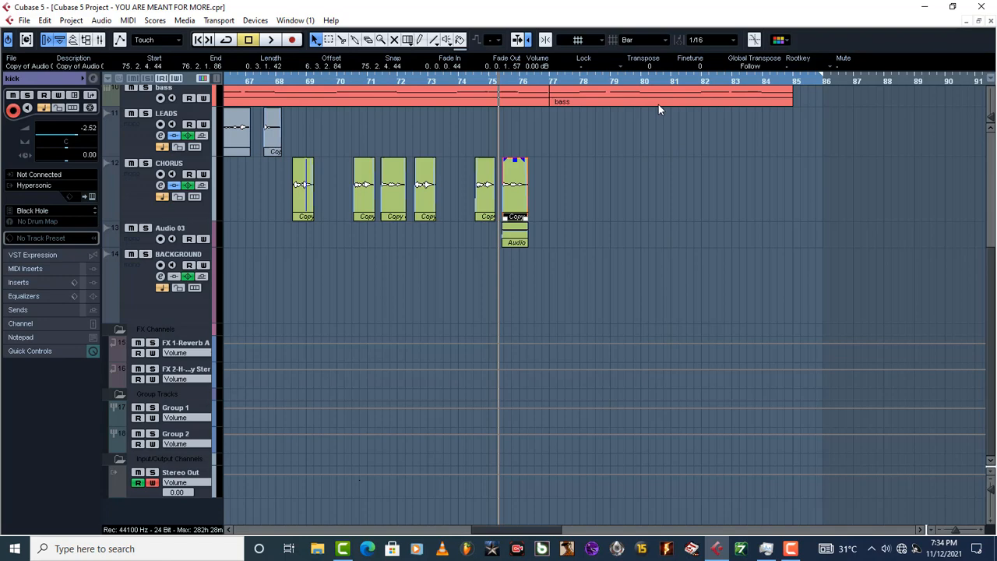
mouse_move(444, 457)
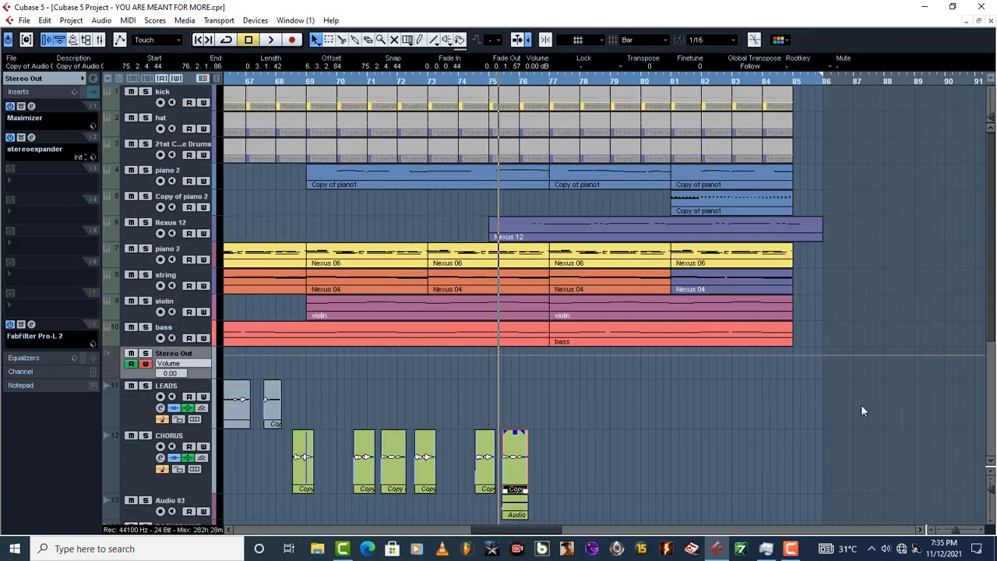
mouse_move(777, 381)
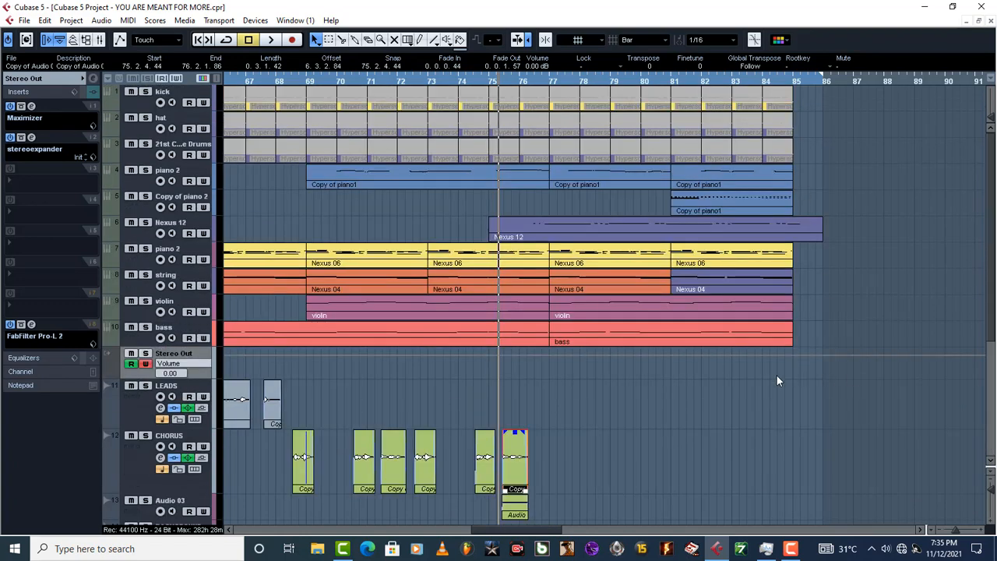
mouse_move(749, 373)
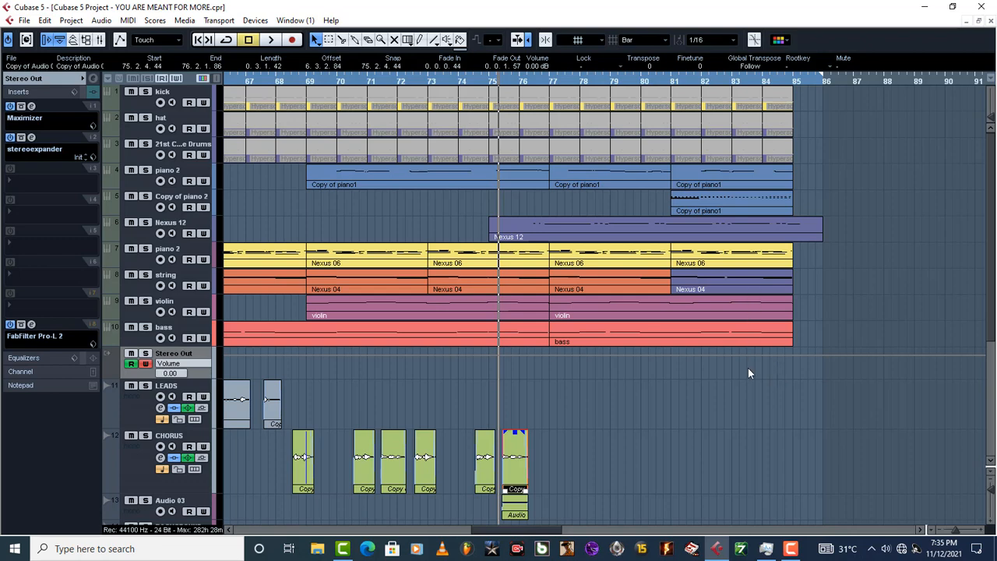
mouse_move(671, 81)
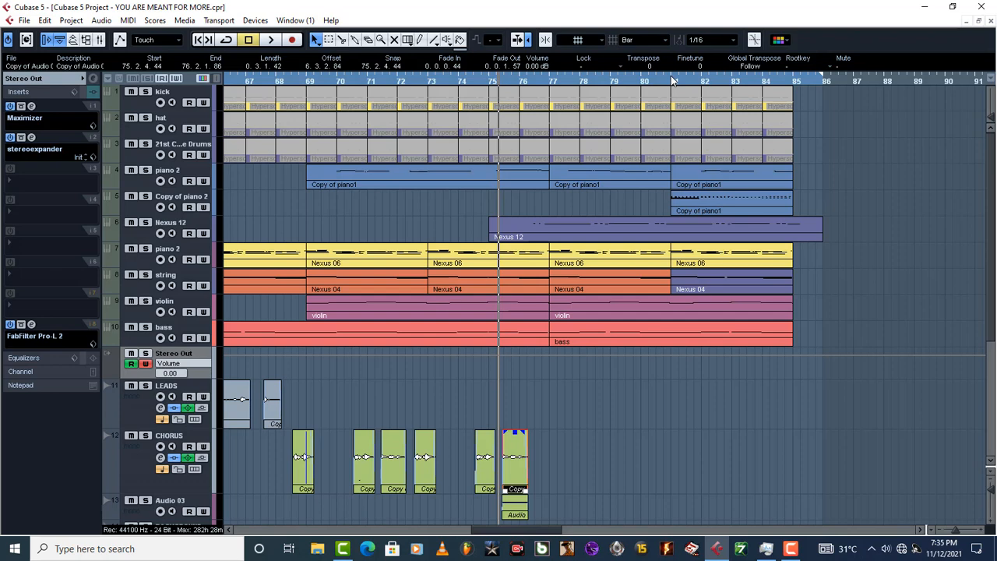
mouse_move(721, 87)
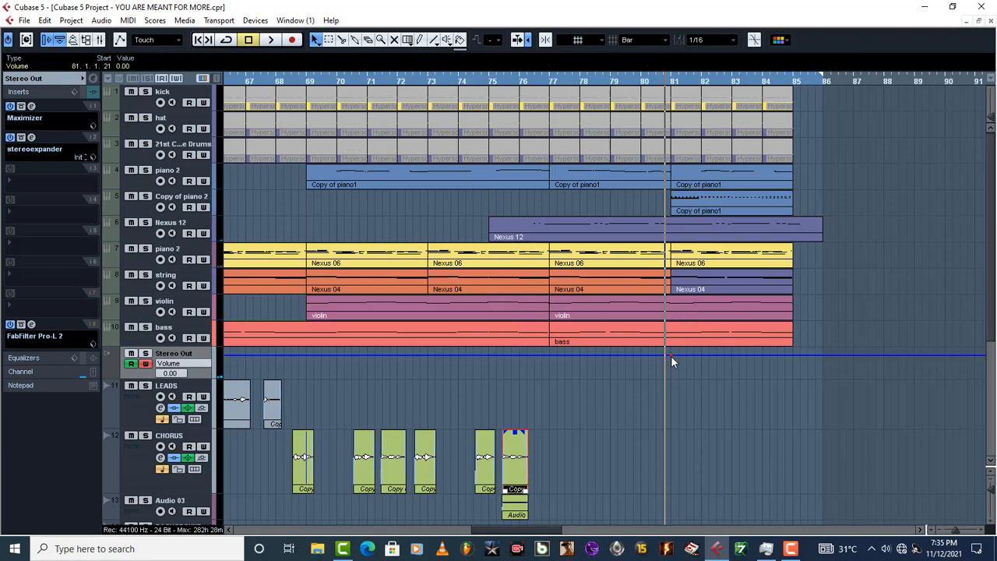
mouse_move(786, 365)
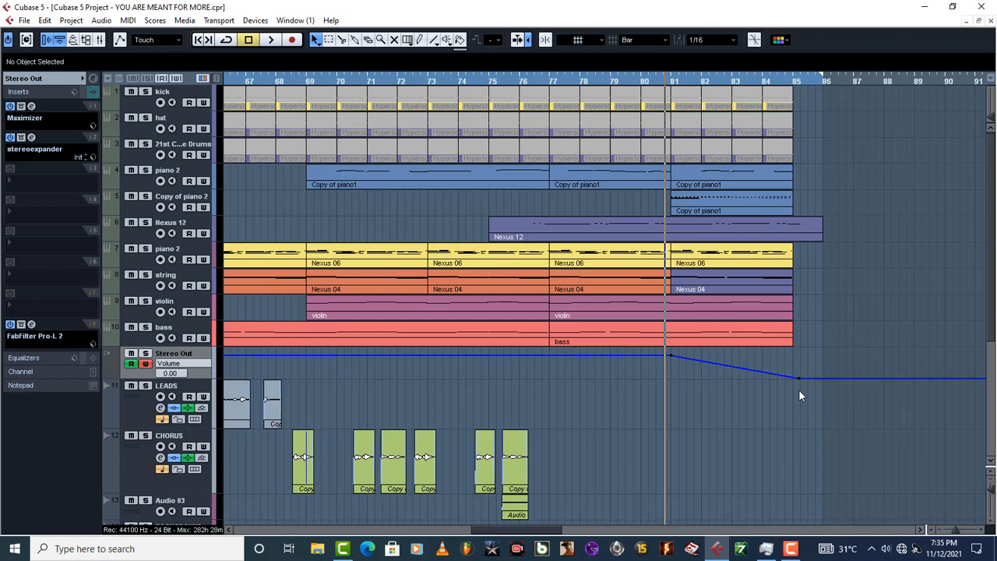
mouse_move(642, 83)
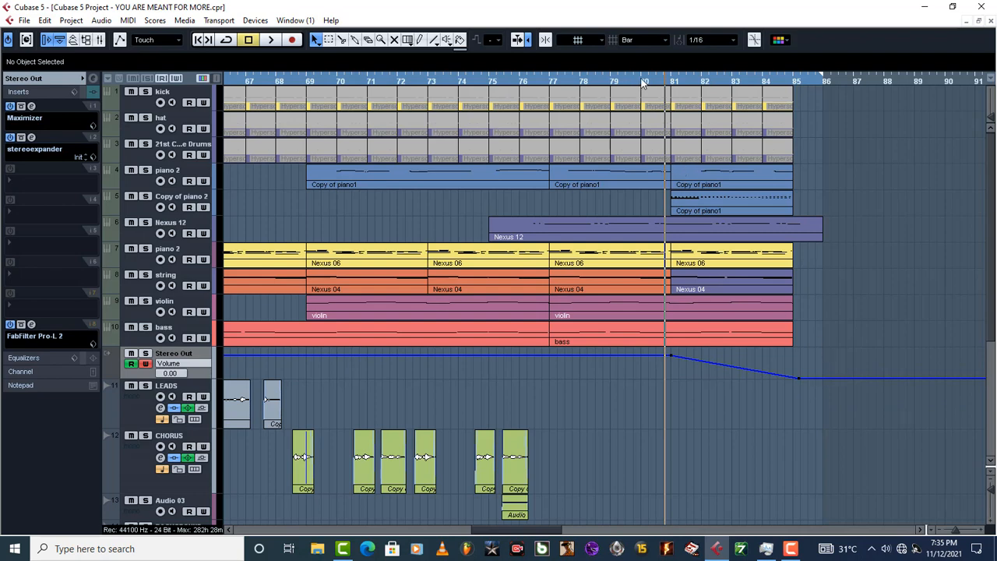
Audition the Stereo Out fade and move its end point from bar 85 to bar 86
left_click(270, 40)
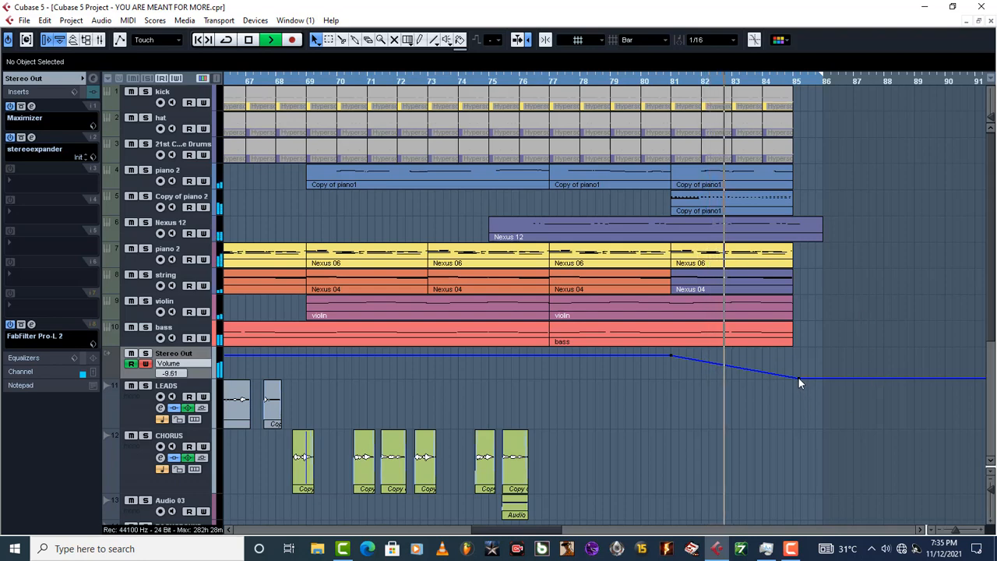
left_click_drag(799, 382, 822, 380)
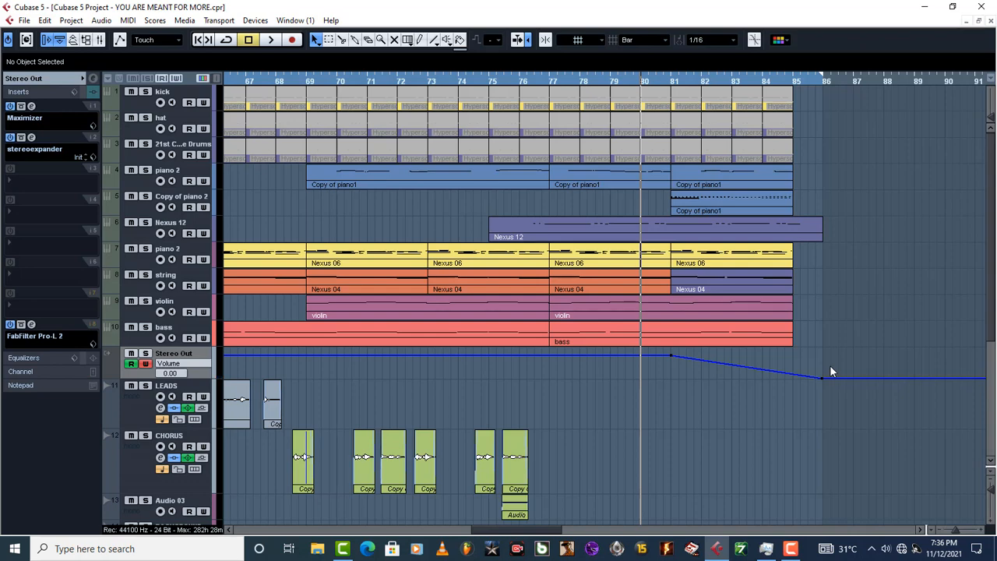
mouse_move(611, 448)
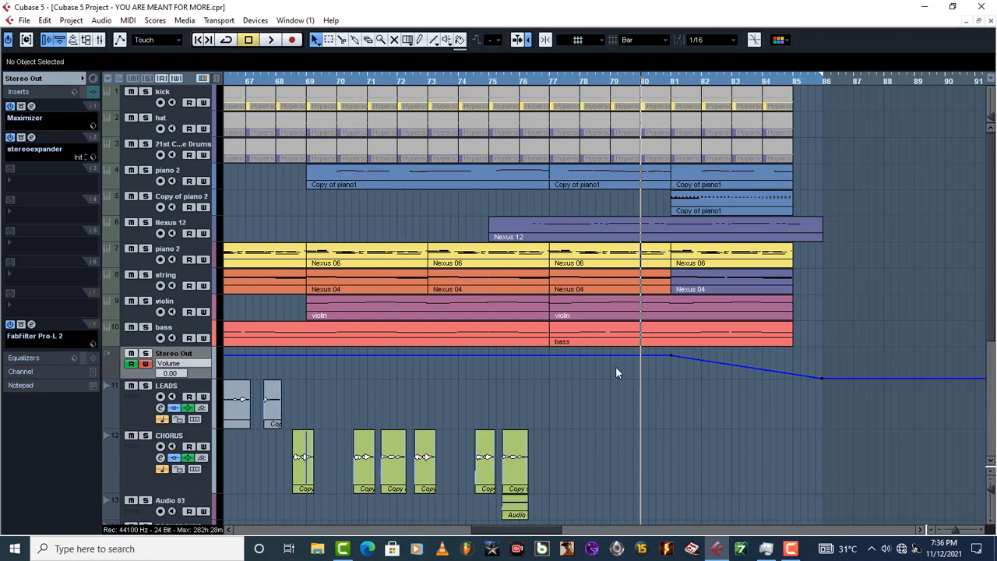
mouse_move(533, 360)
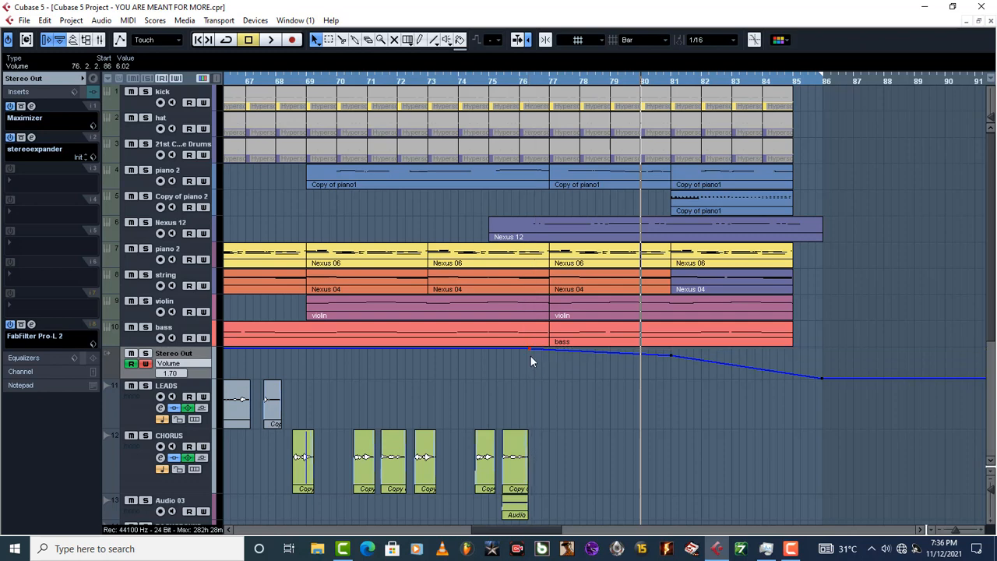
mouse_move(259, 348)
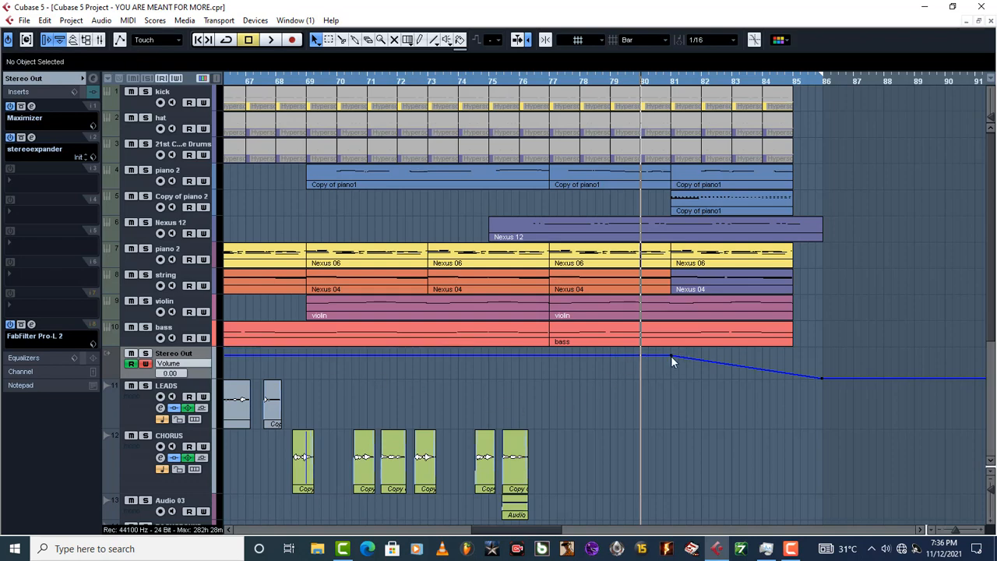
mouse_move(832, 419)
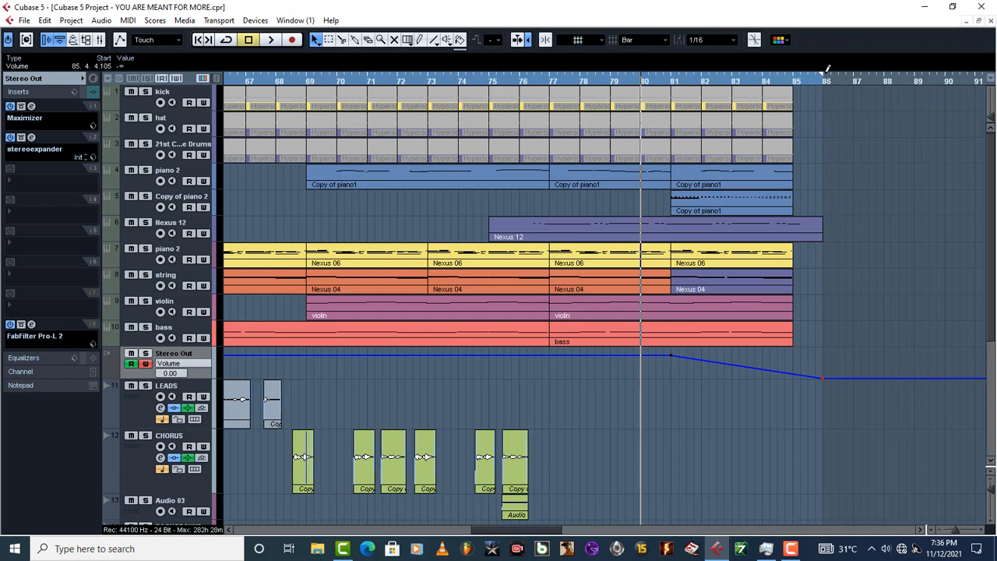
mouse_move(833, 388)
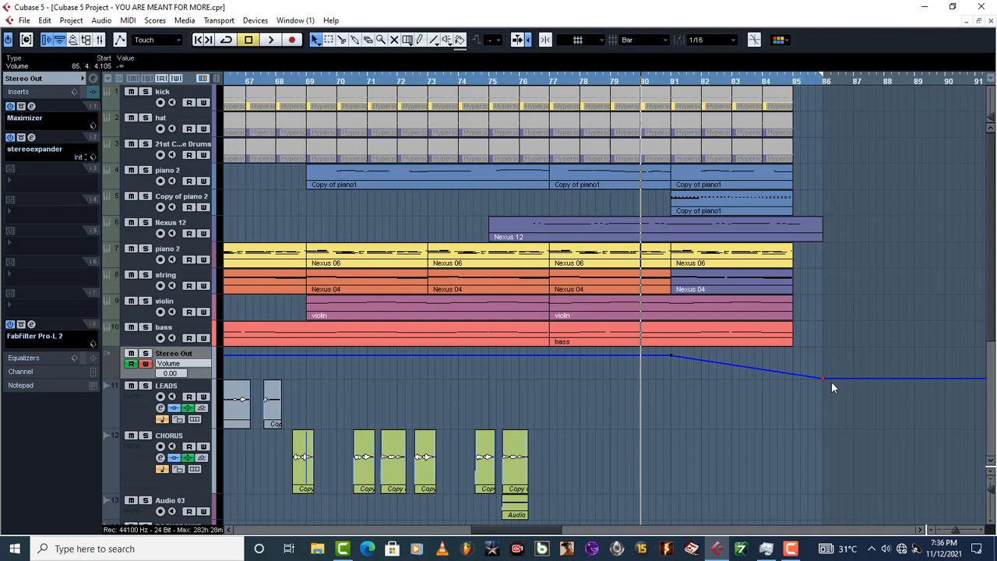
mouse_move(826, 382)
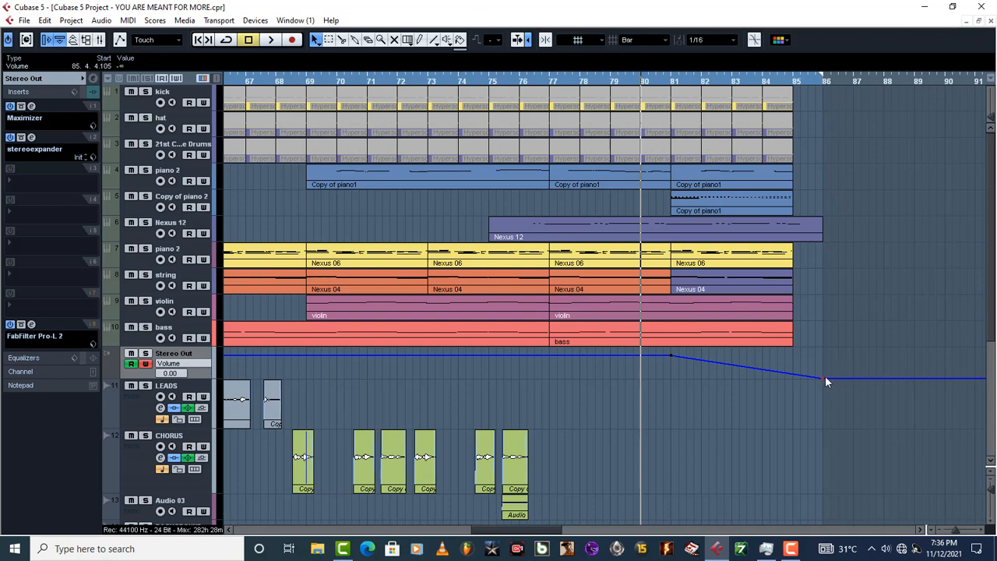